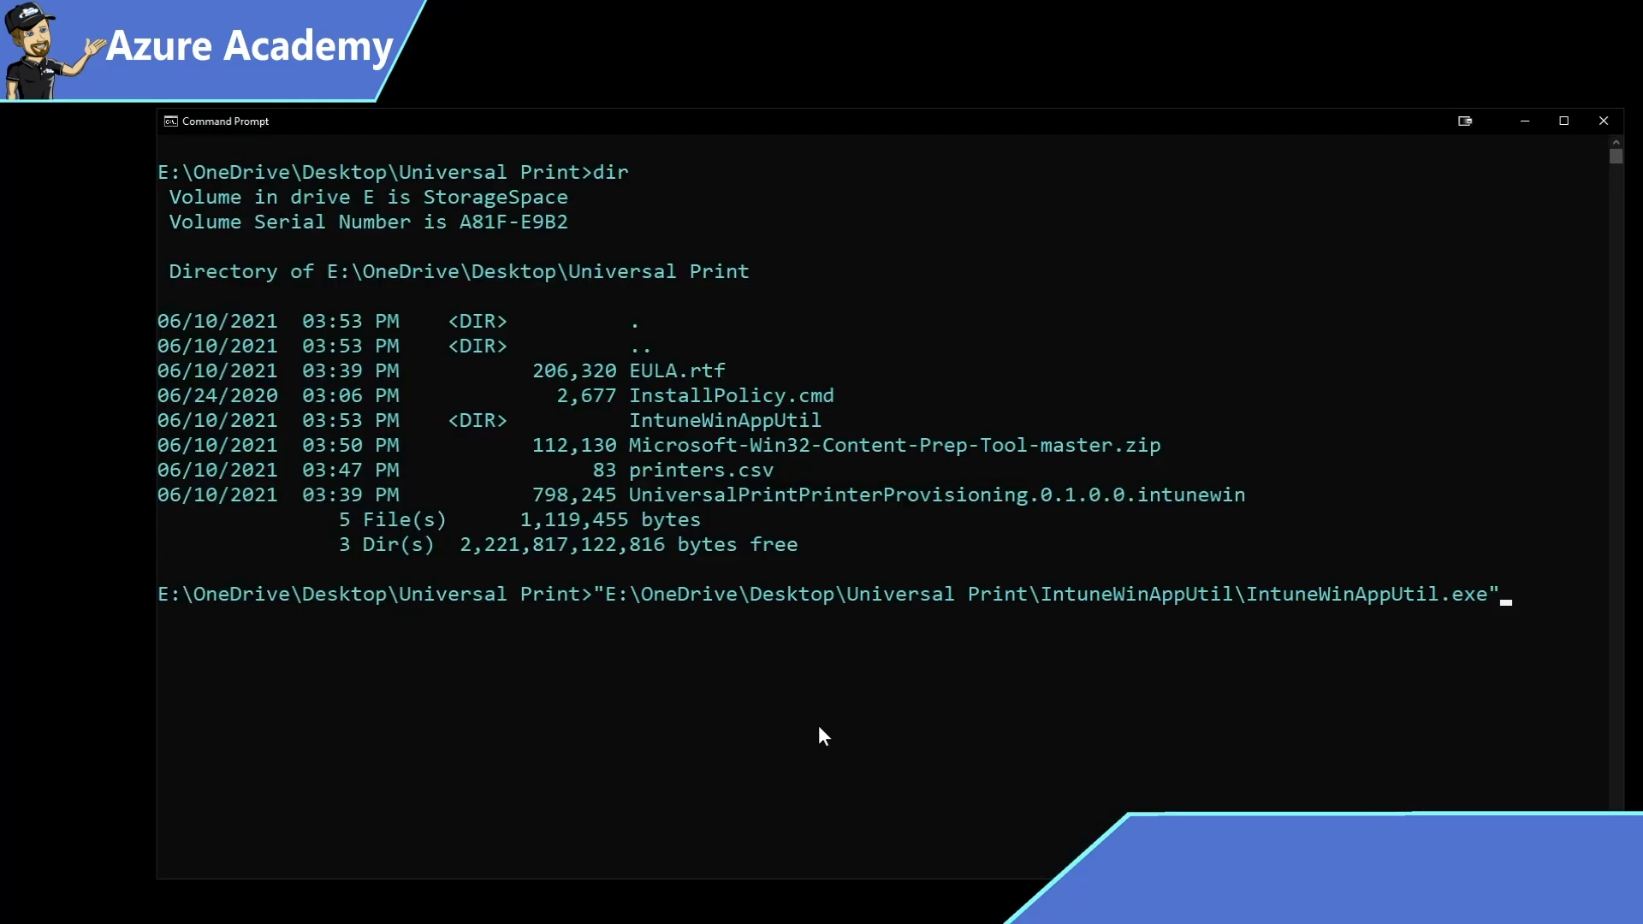
- Run the typed IntuneWinAppUtil.exe path from the Universal Print folder
{"action": "key", "text": "Return"}
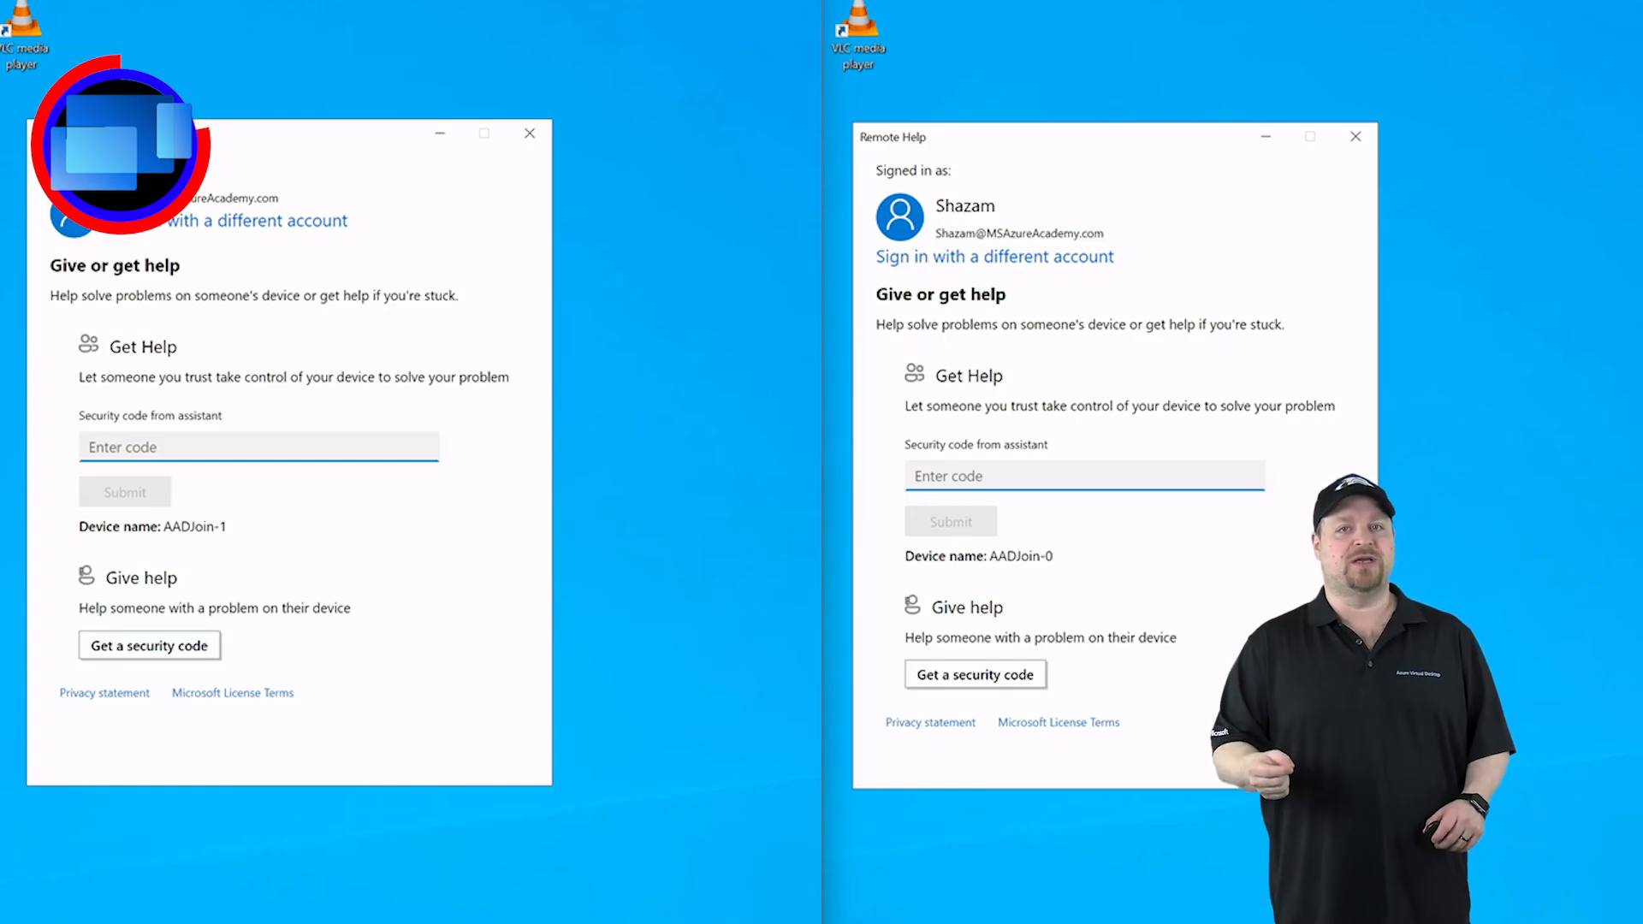
{"action": "left_click", "coordinate": [973, 673]}
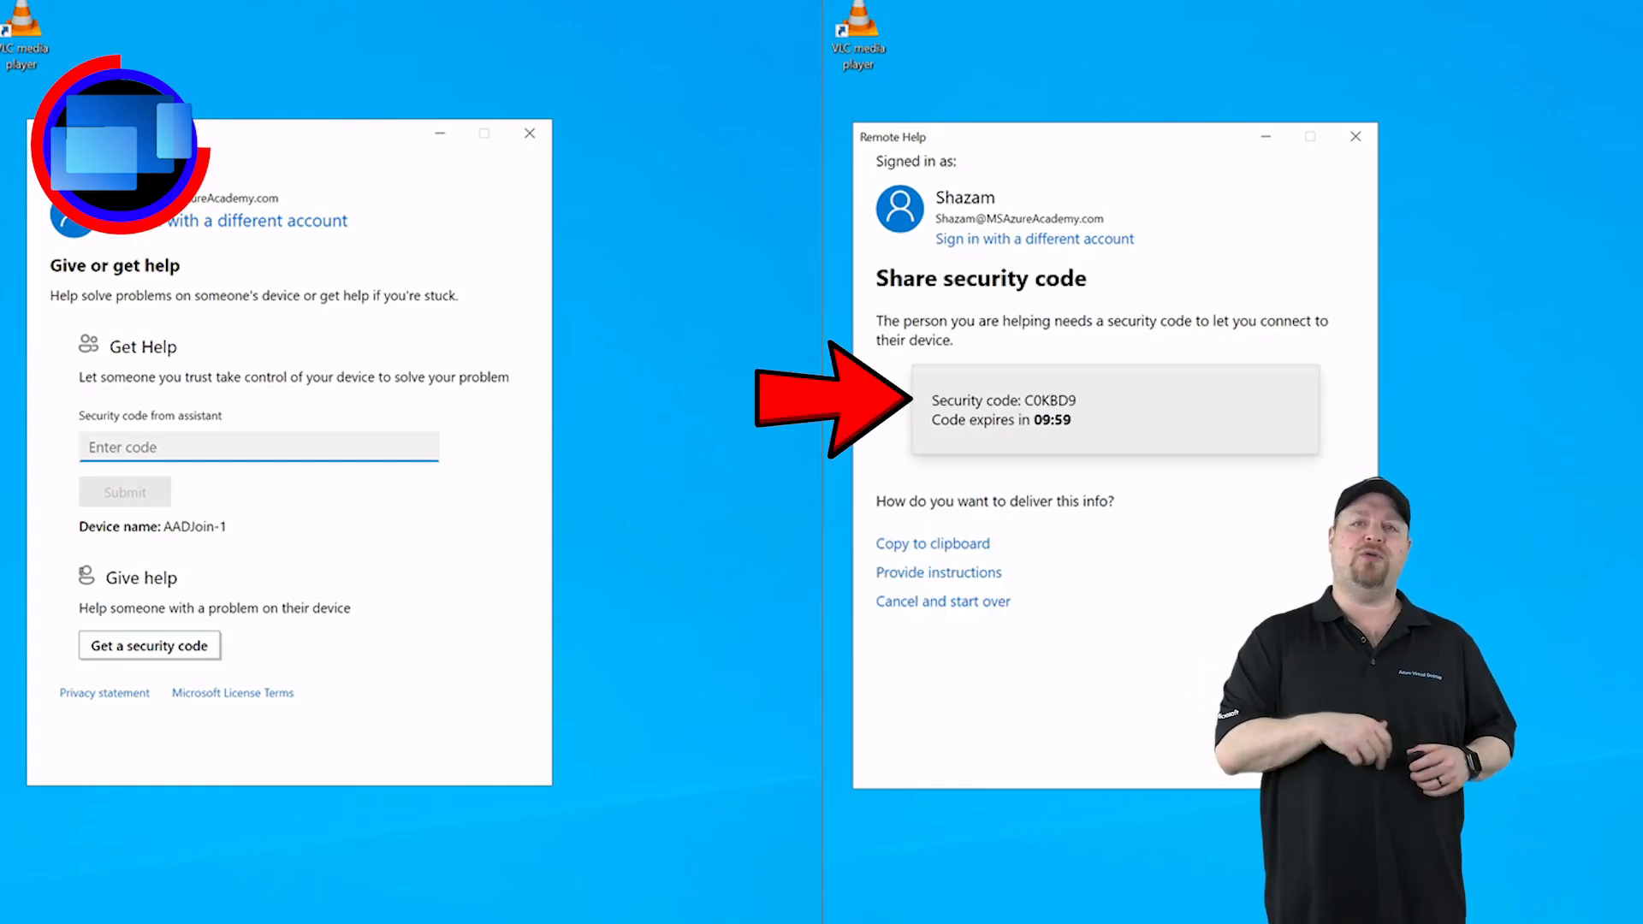
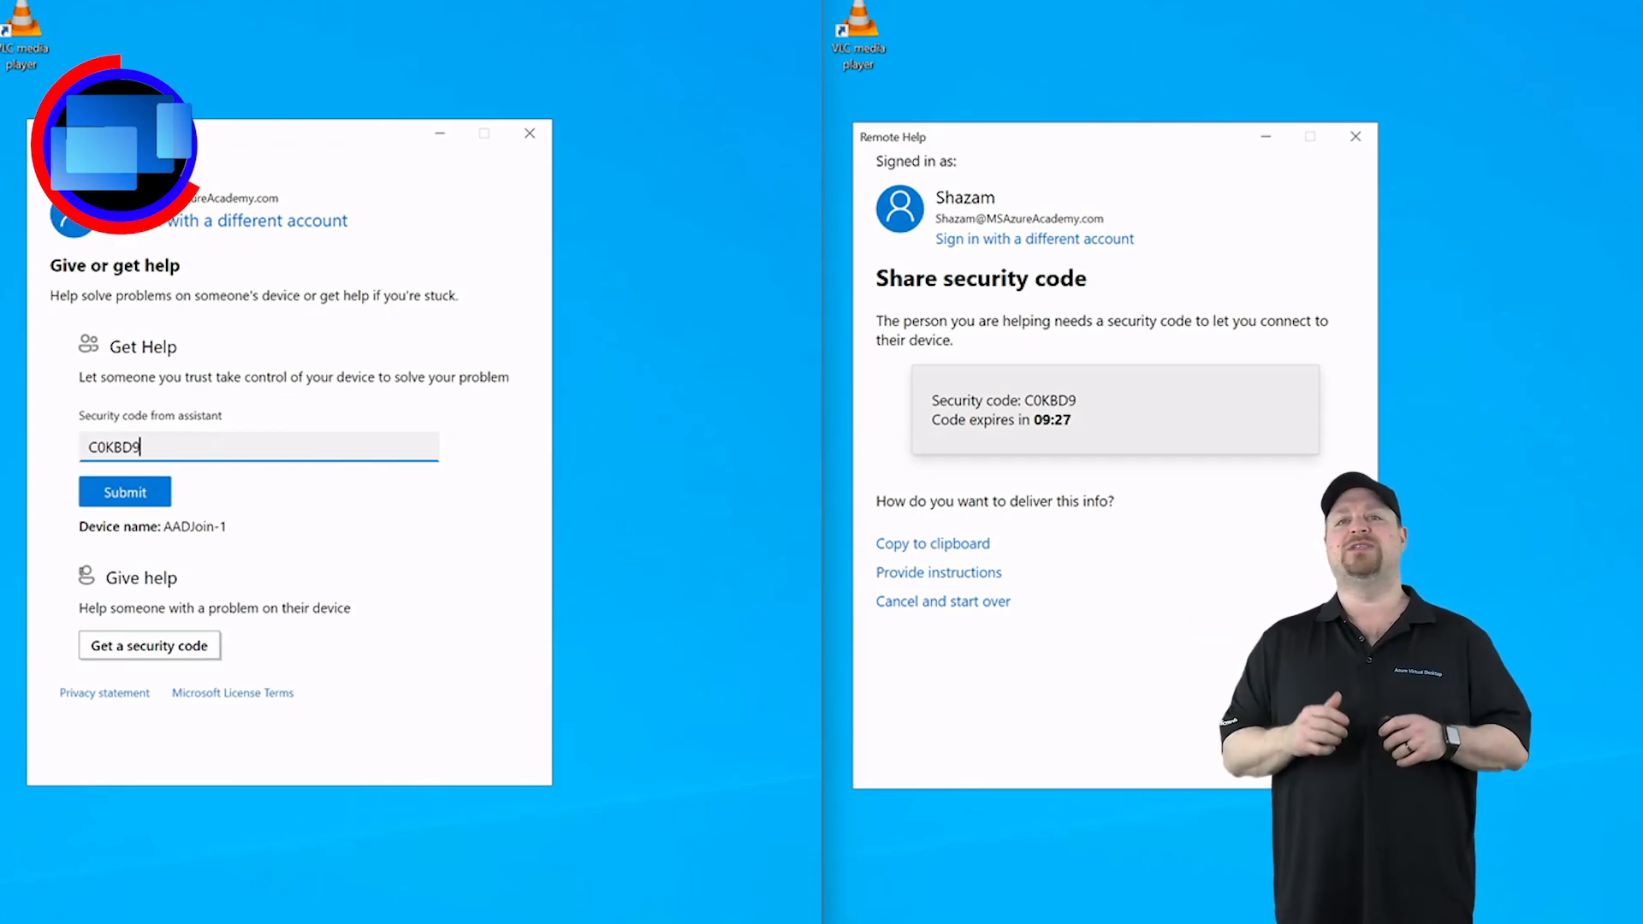
{"action": "left_click", "coordinate": [123, 491]}
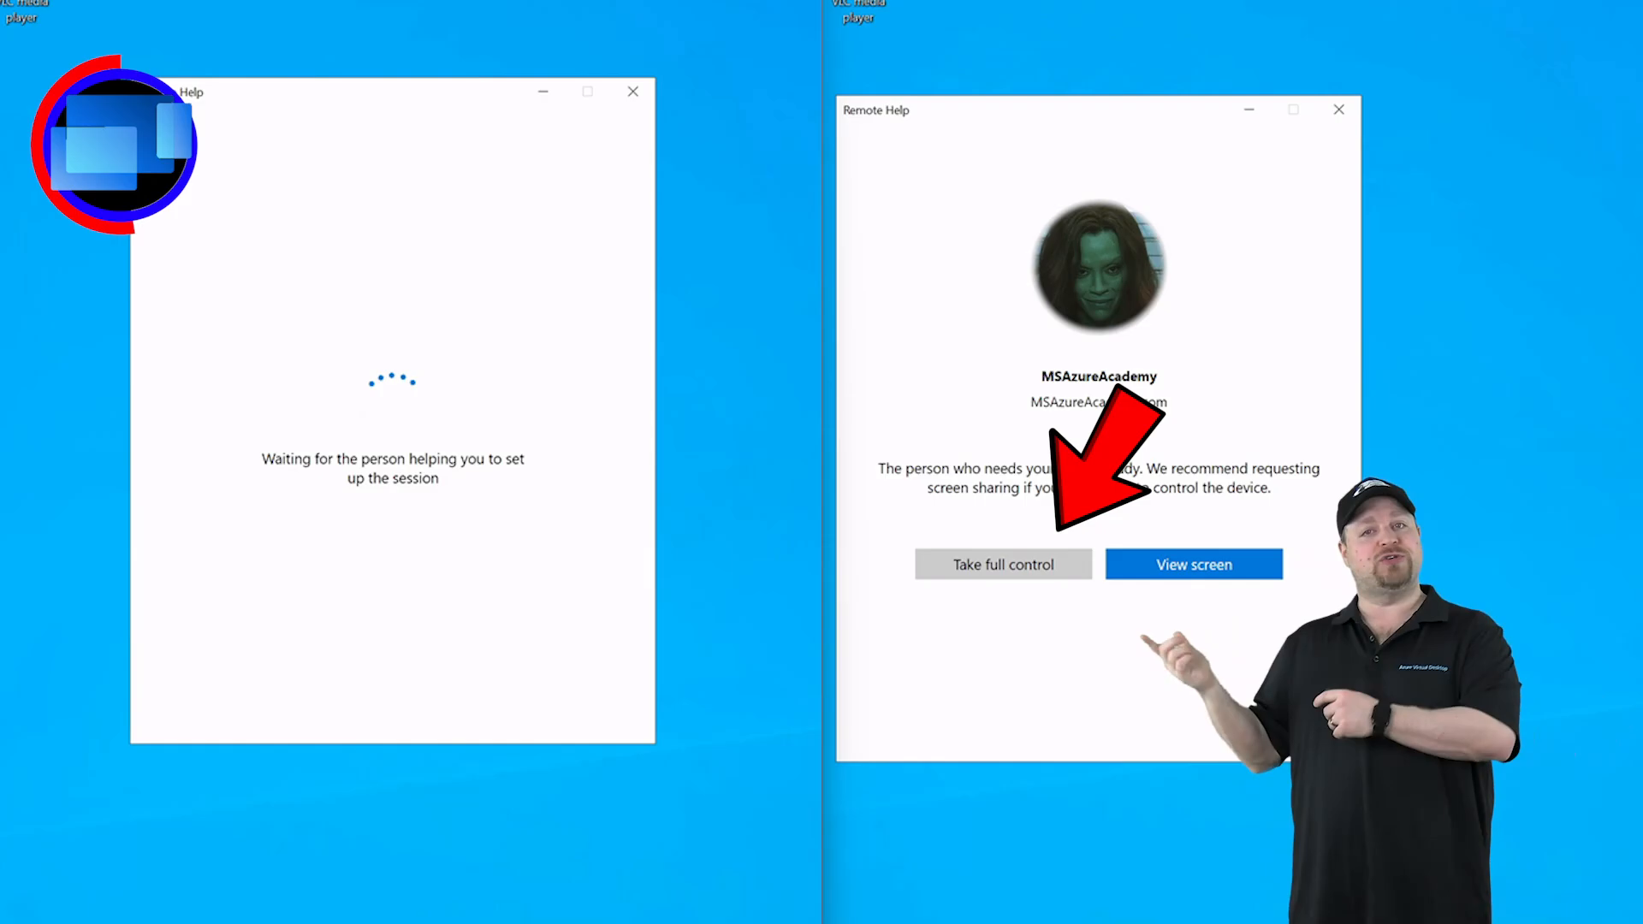
- Request full control from the helper side and allow it on the user's device
{"action": "left_click", "coordinate": [1002, 563]}
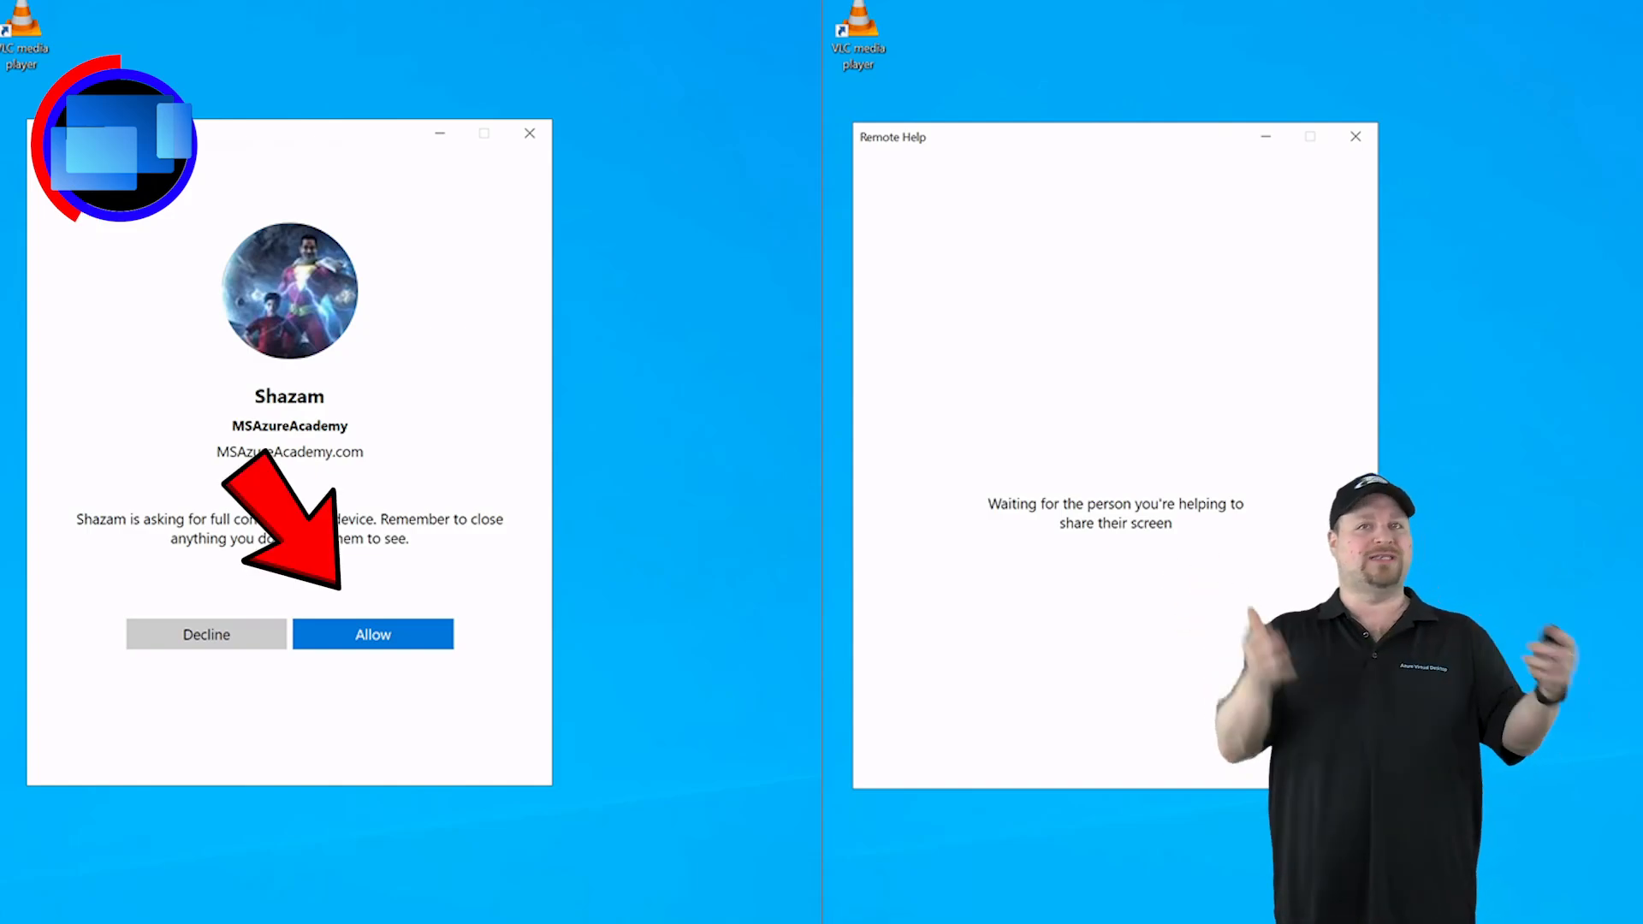
{"action": "left_click", "coordinate": [372, 634]}
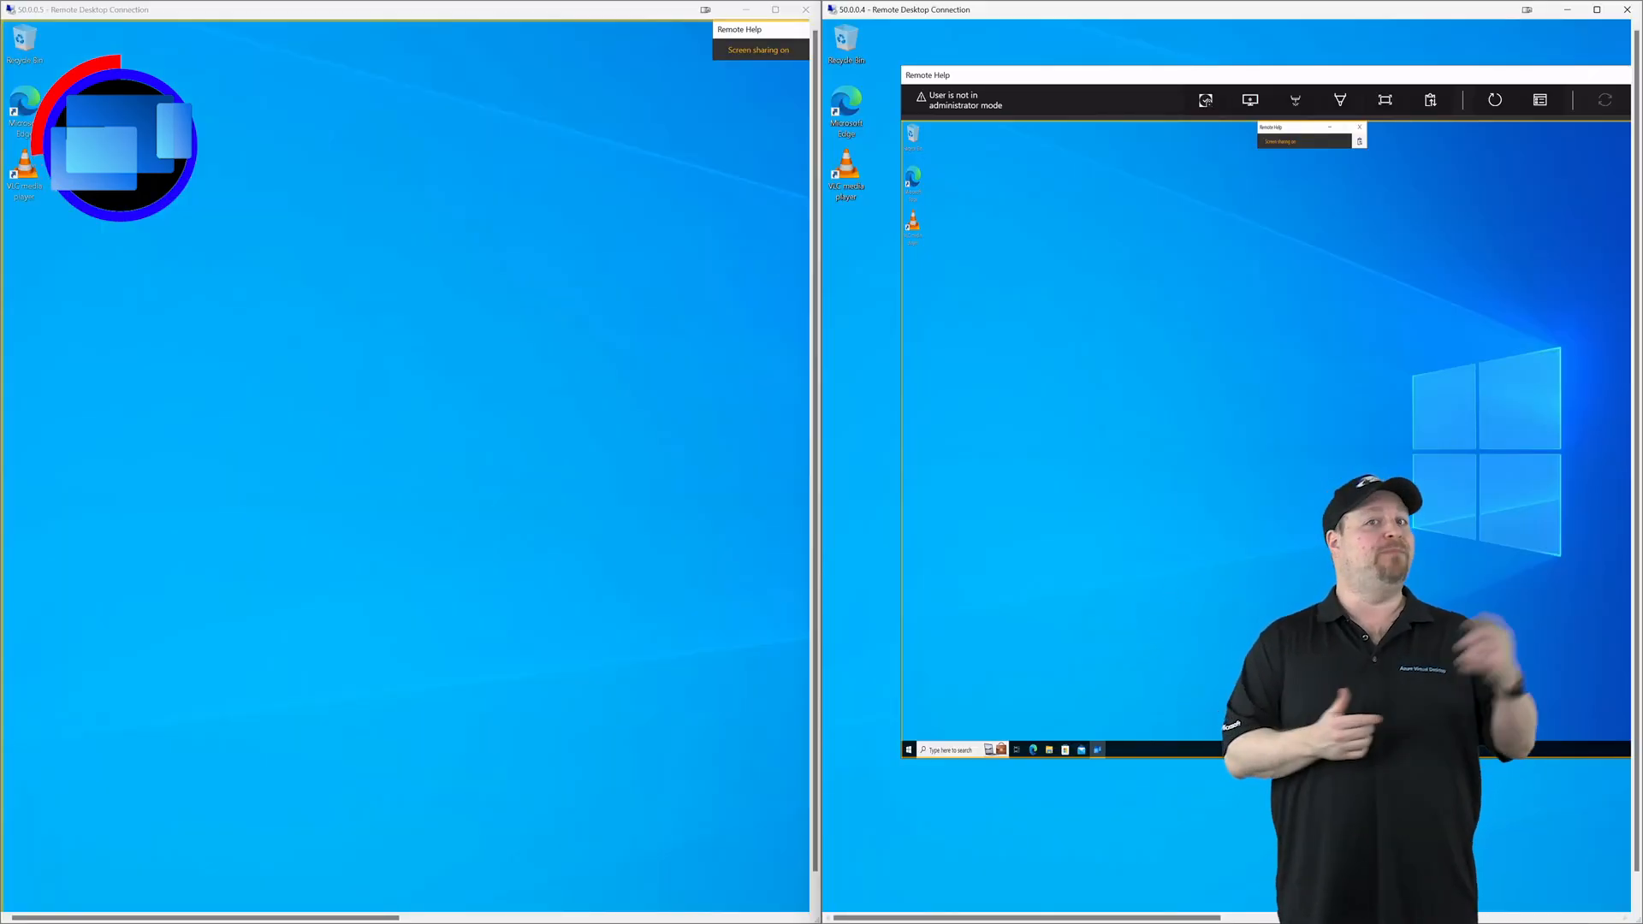
- Click the taskbar at the bottom-left of the shared desktop
{"action": "left_click", "coordinate": [14, 899]}
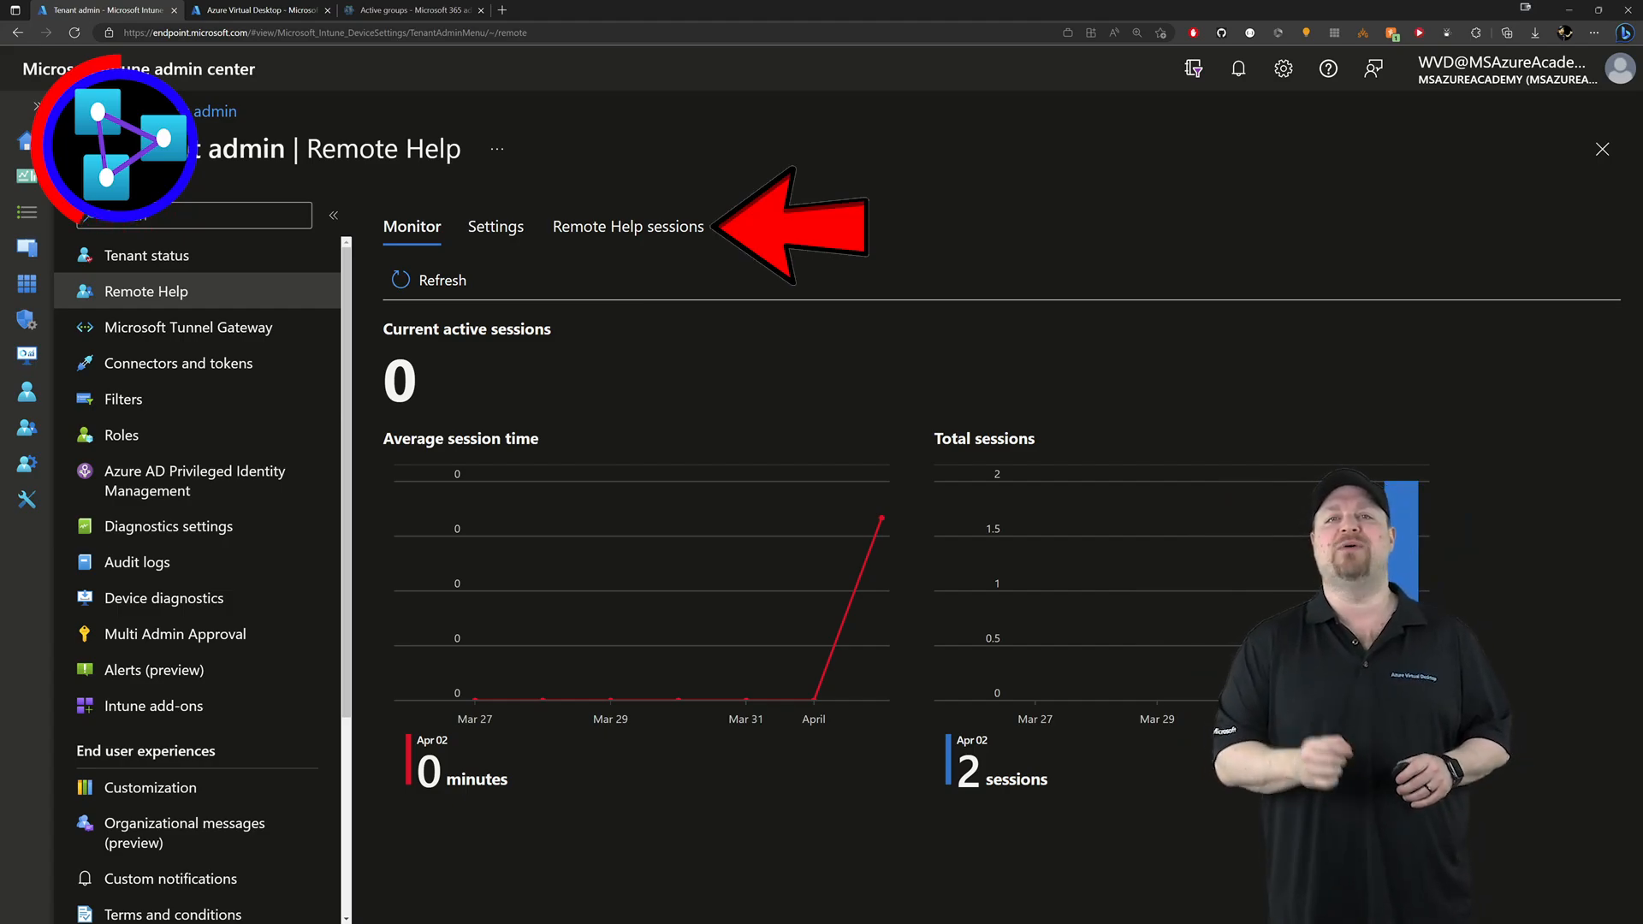
- Open the Remote Help sessions tab to show the two logged sessions
{"action": "left_click", "coordinate": [629, 225]}
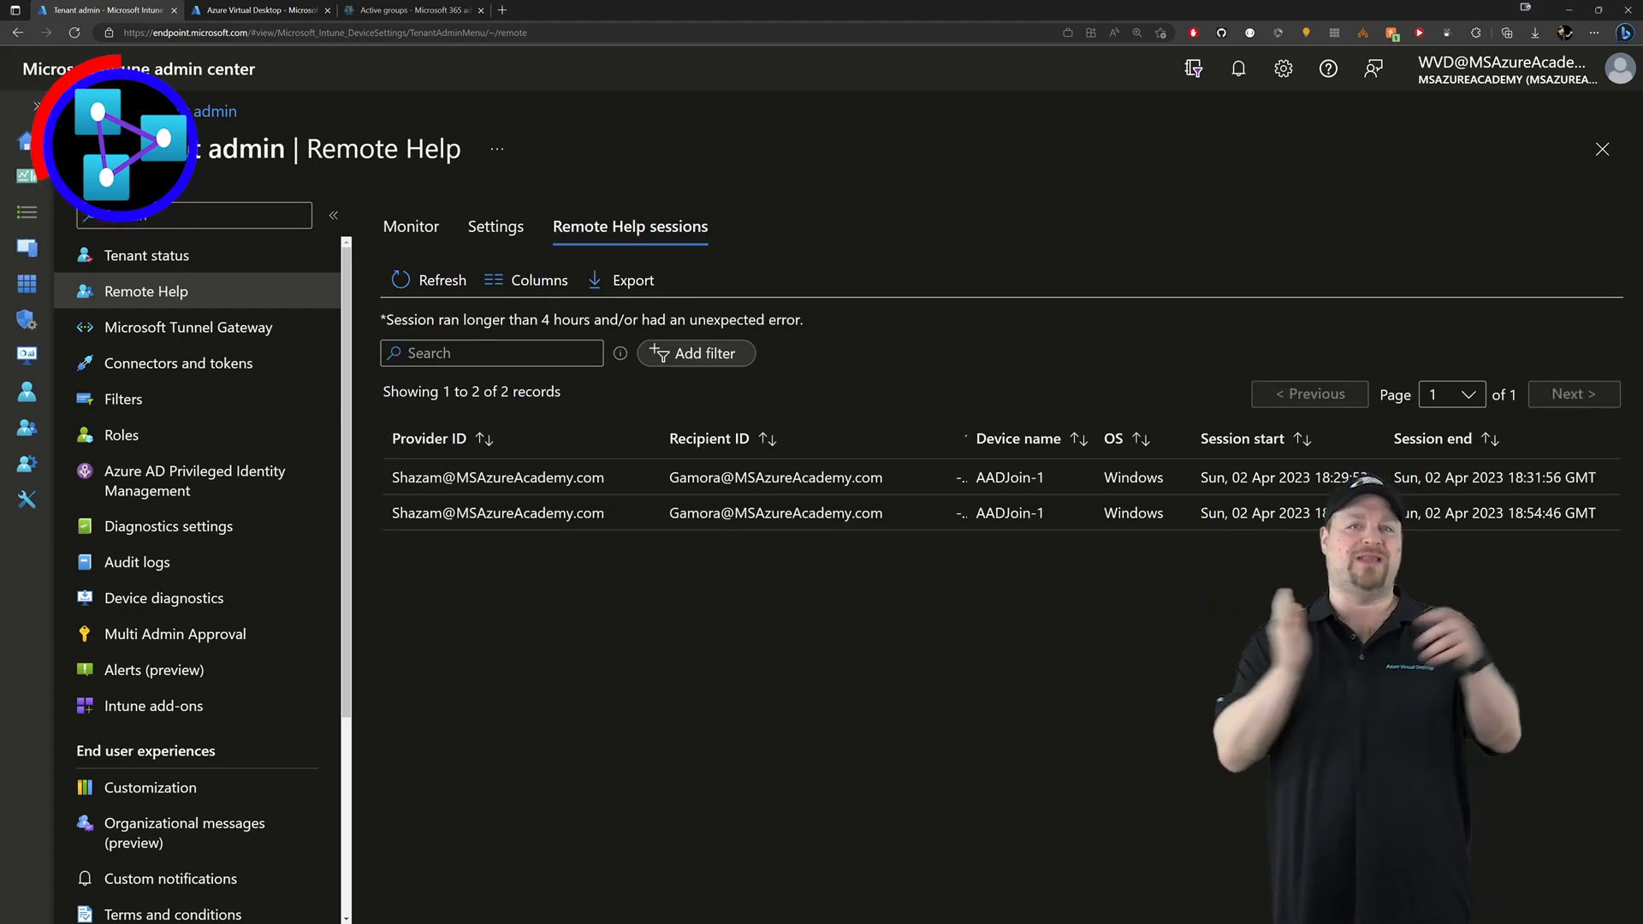